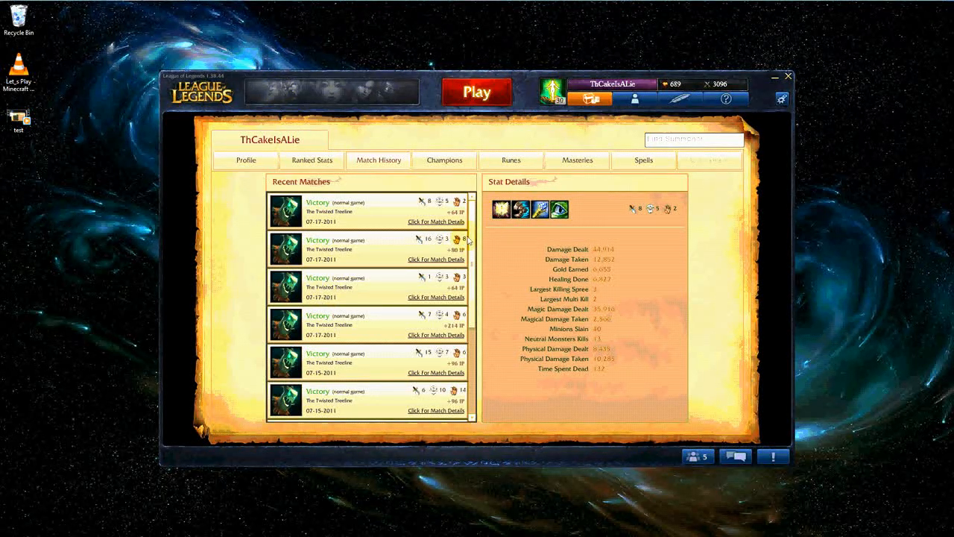
Step: Scroll the Recent Matches list down toward older Twisted Treeline victories
scroll(down, 3)
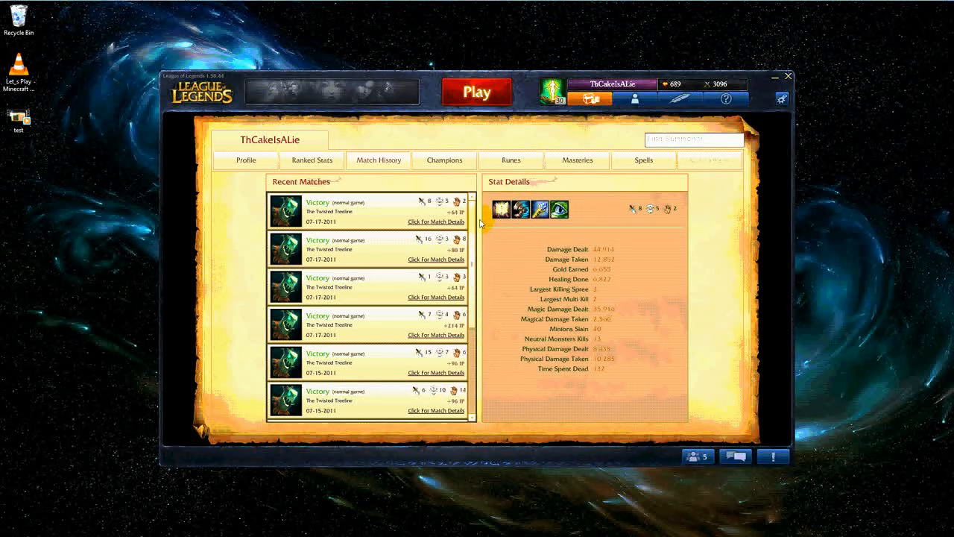
scroll(down, 3)
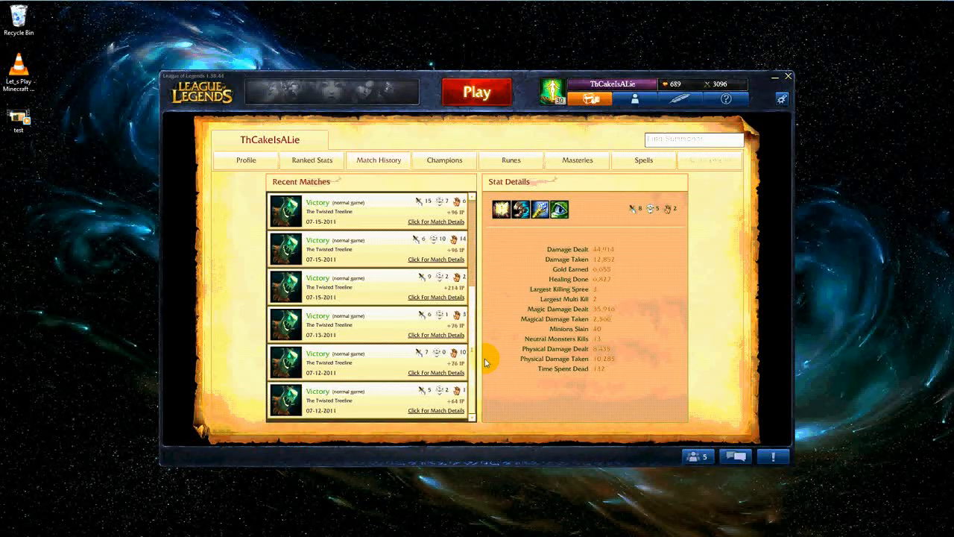
mouse_move(325, 370)
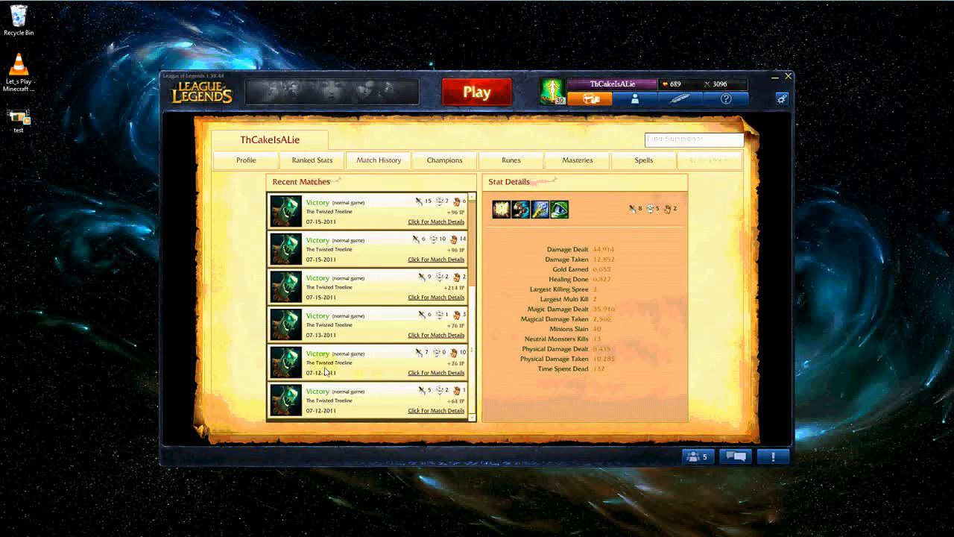
mouse_move(435, 365)
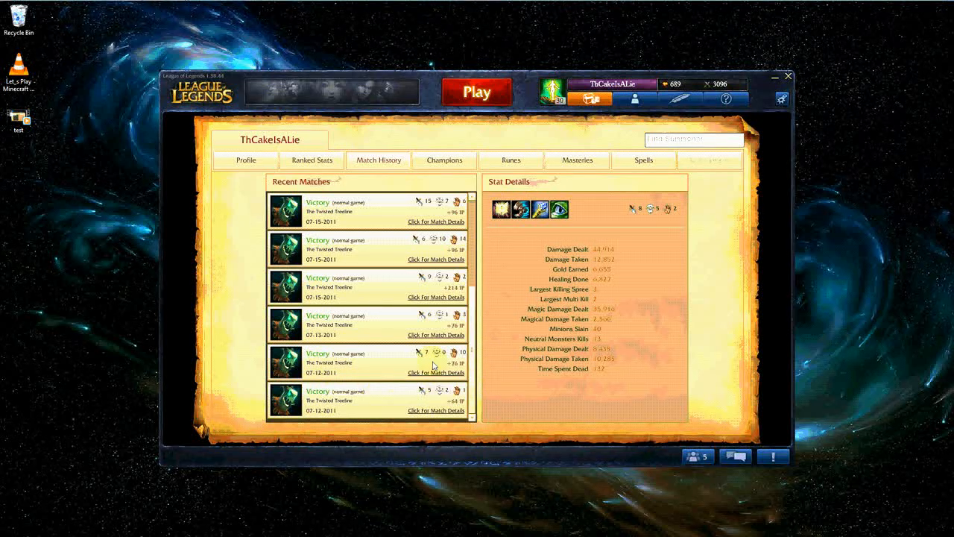
mouse_move(448, 280)
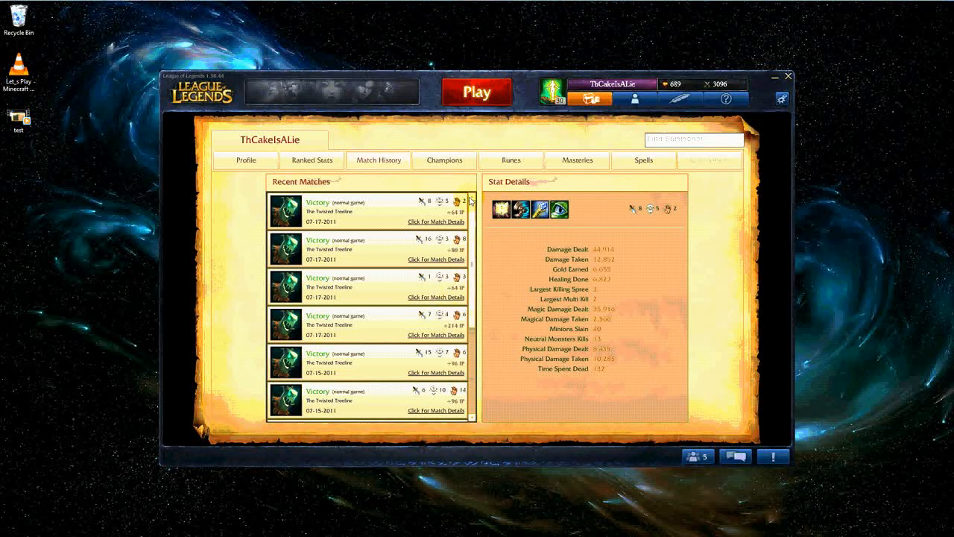
mouse_move(441, 275)
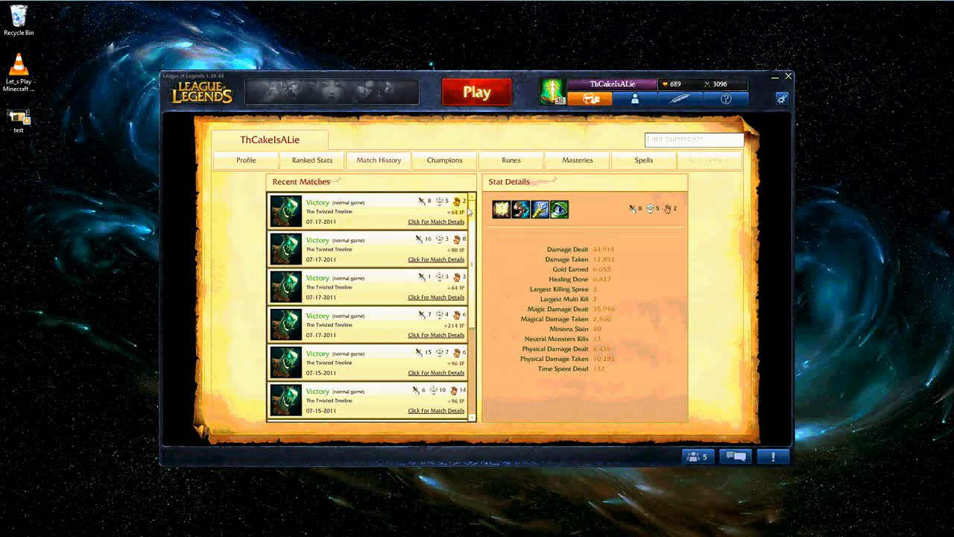
scroll(down, 3)
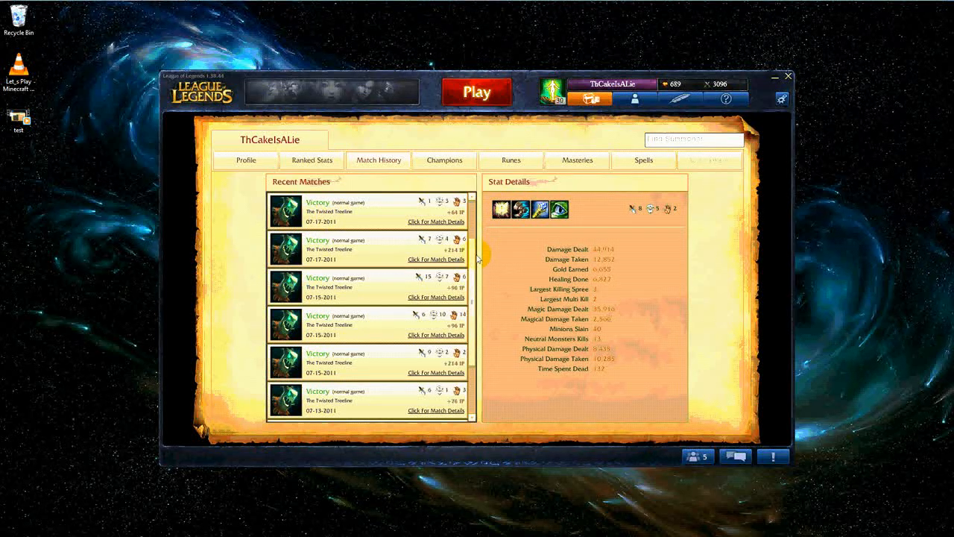
scroll(down, 3)
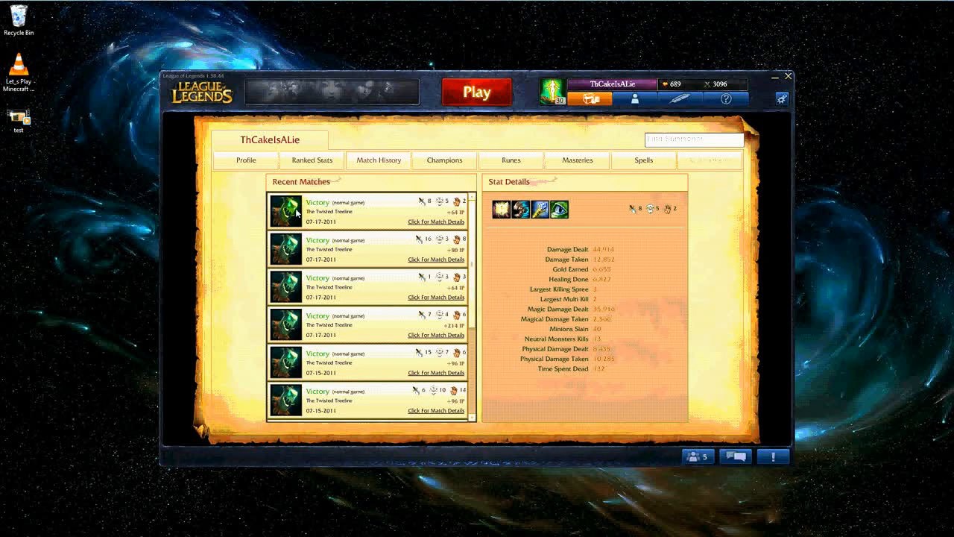
mouse_move(340, 381)
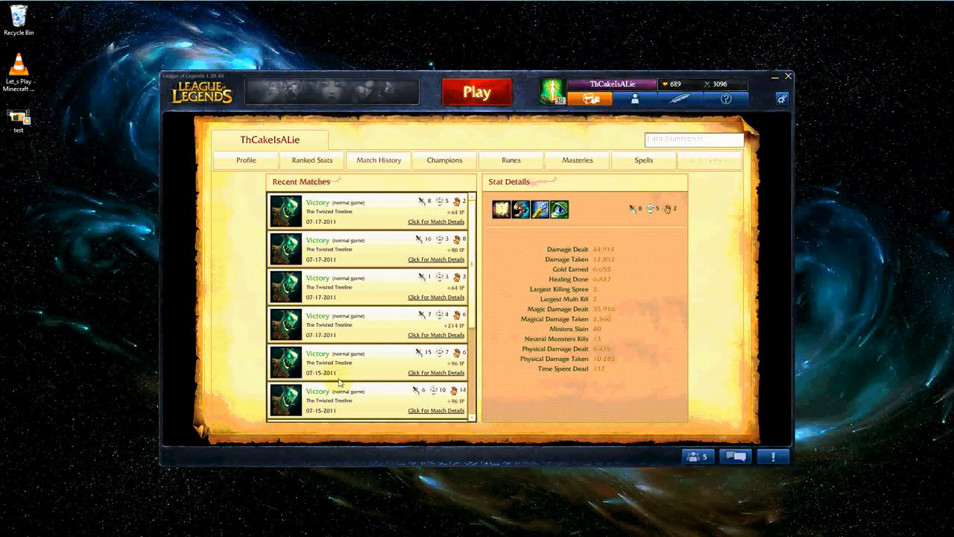
mouse_move(289, 221)
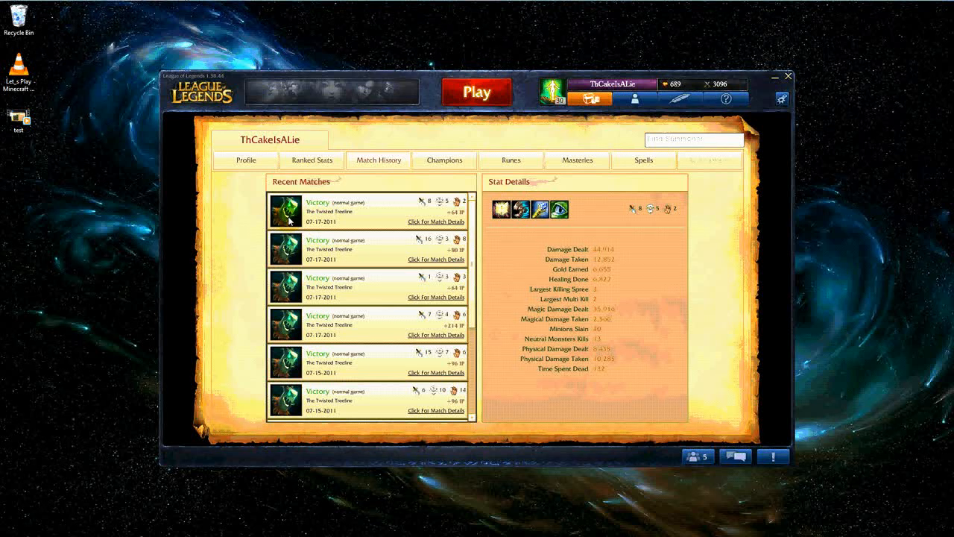
mouse_move(292, 252)
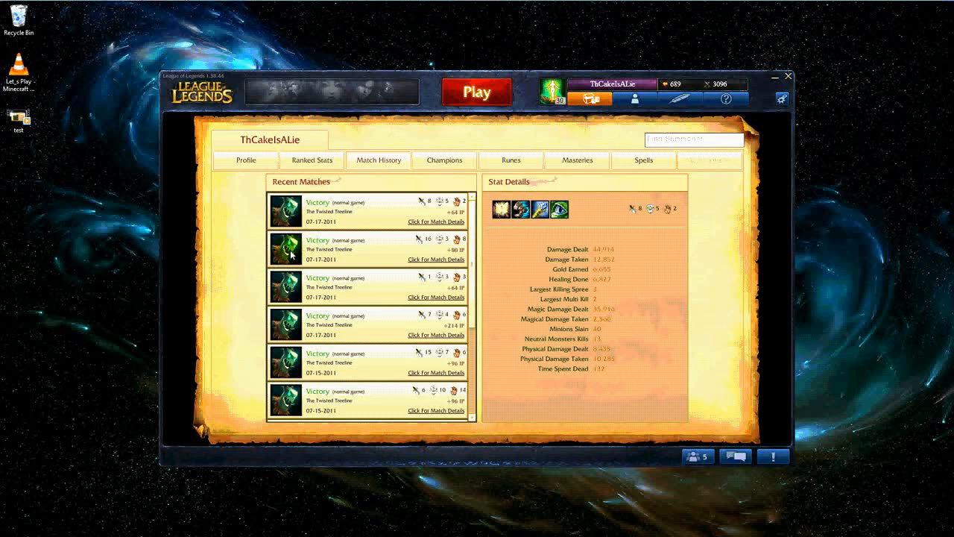
mouse_move(316, 291)
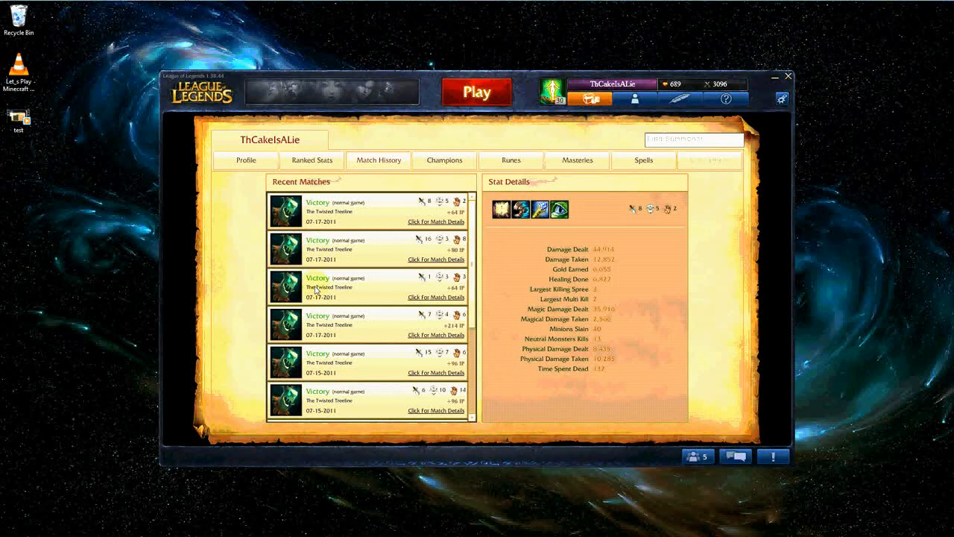
mouse_move(311, 222)
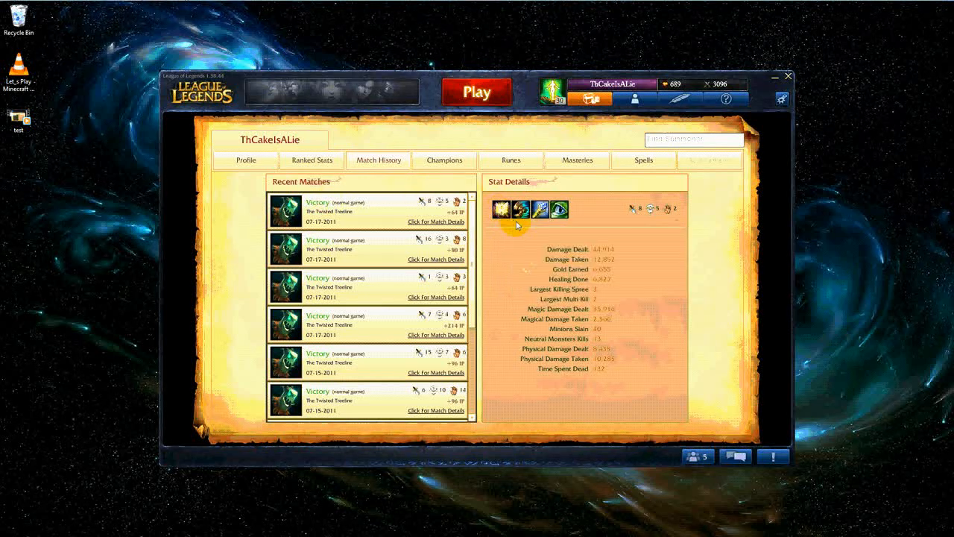
mouse_move(535, 209)
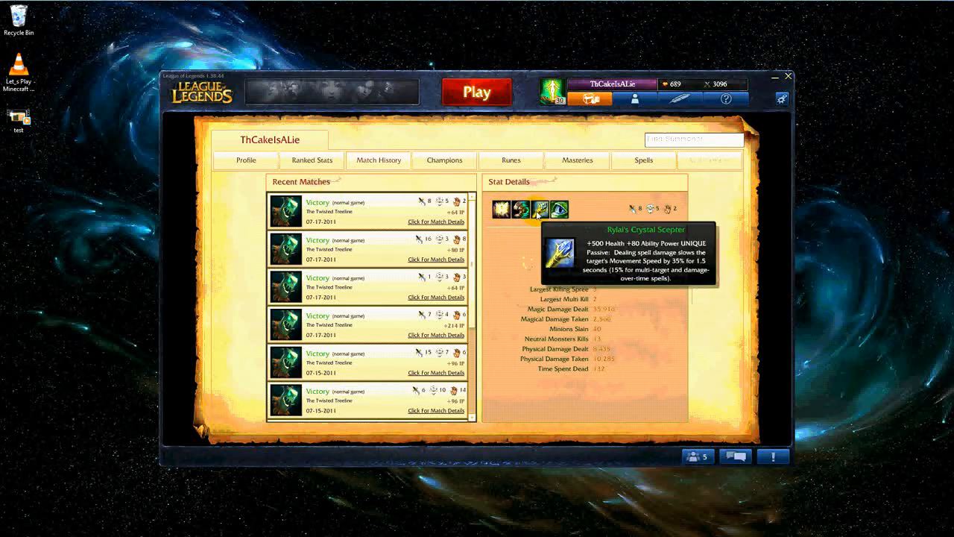
mouse_move(522, 209)
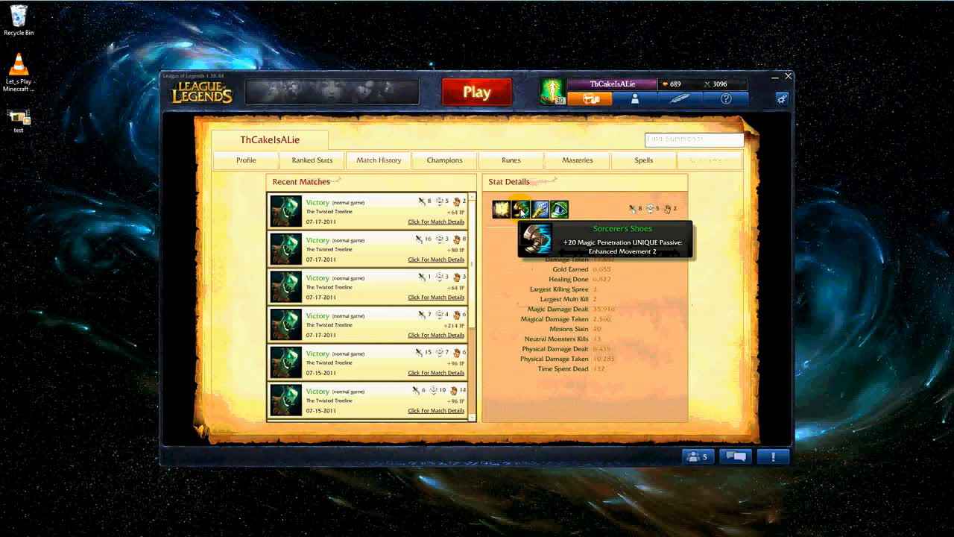
mouse_move(543, 209)
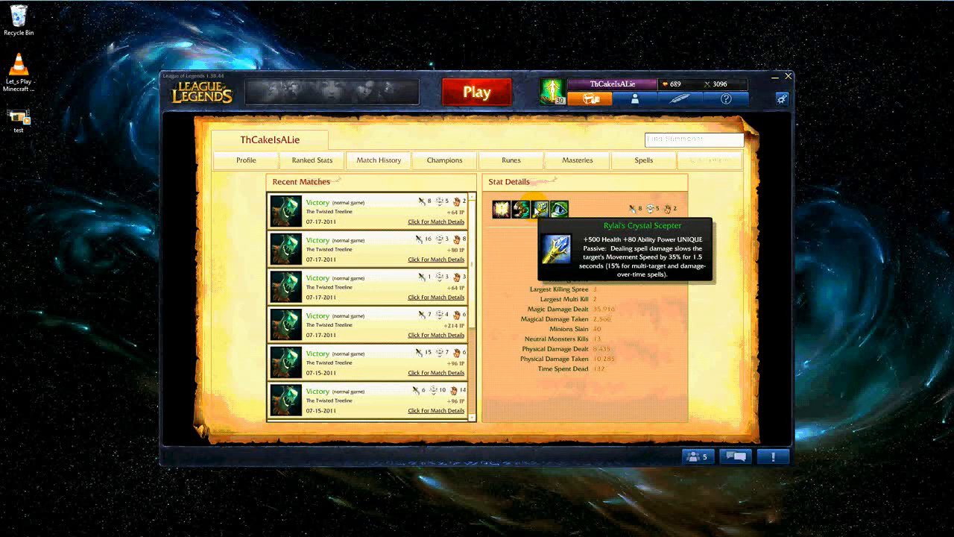
mouse_move(522, 208)
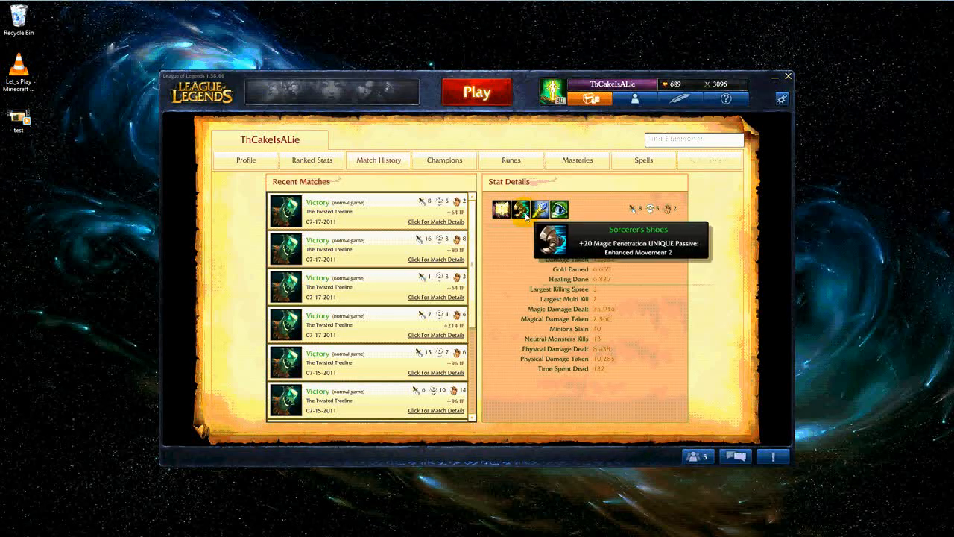
mouse_move(559, 209)
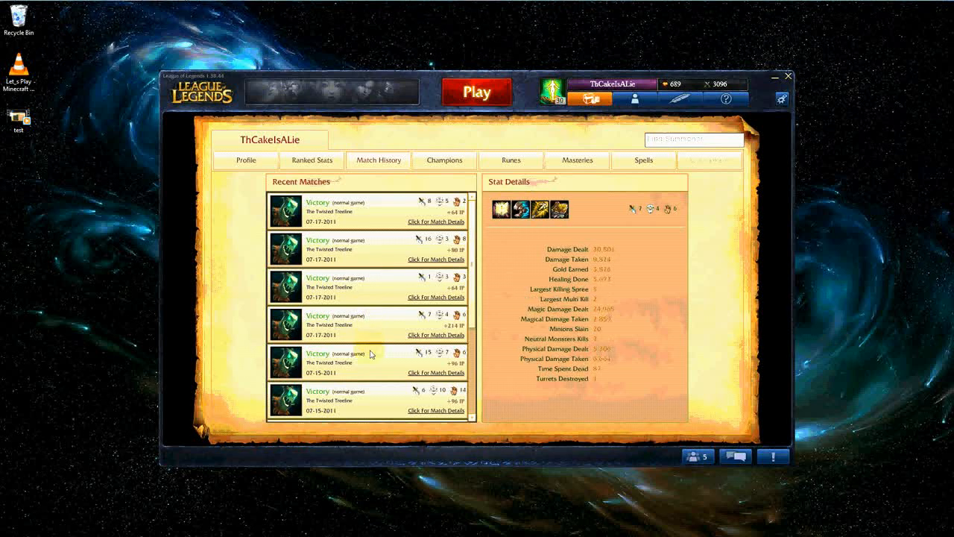
Step: Scroll further down to reveal the mid-July 2011 Twisted Treeline victories
scroll(down, 3)
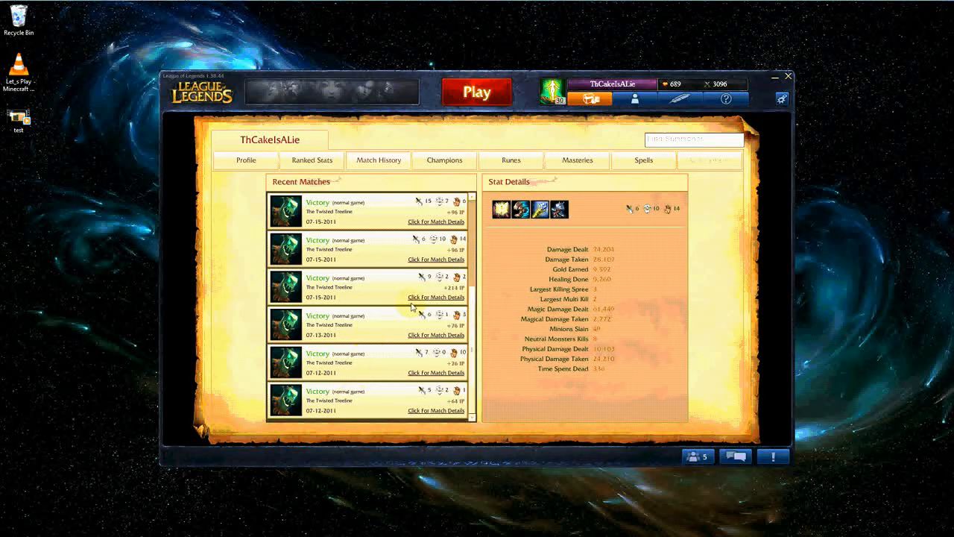
mouse_move(501, 208)
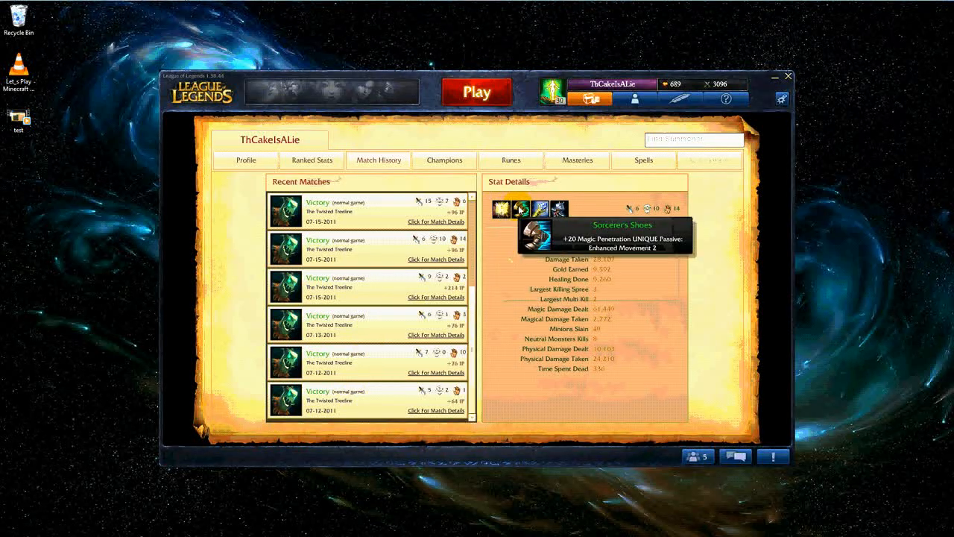
mouse_move(541, 208)
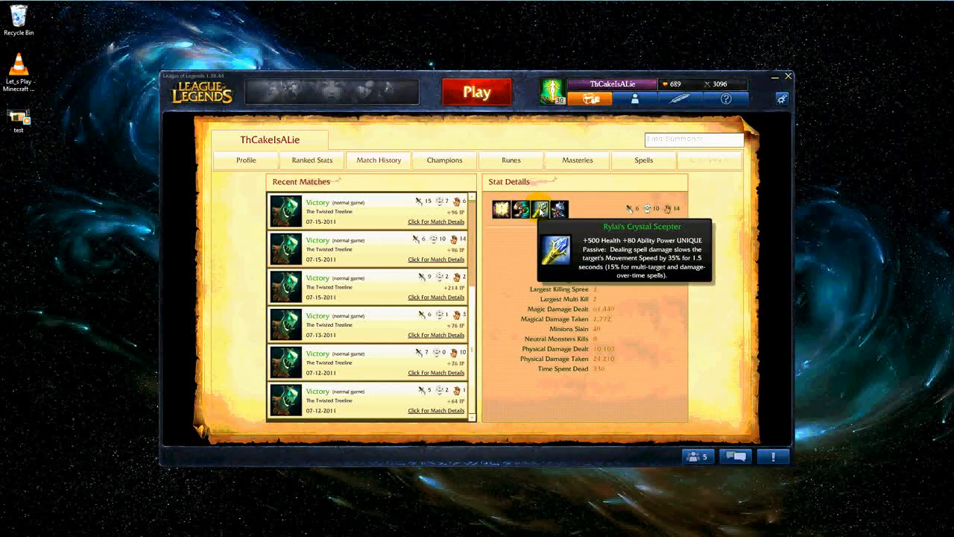
mouse_move(522, 209)
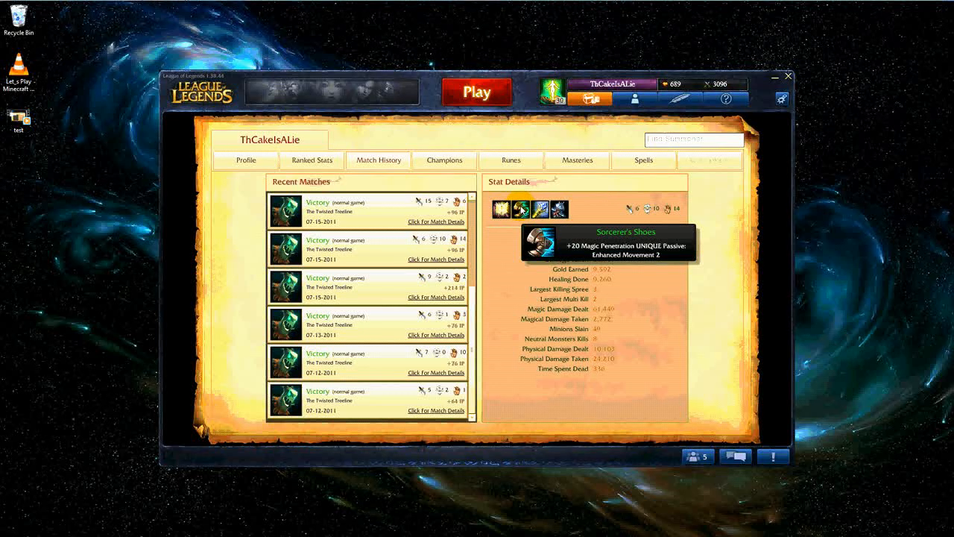
mouse_move(501, 209)
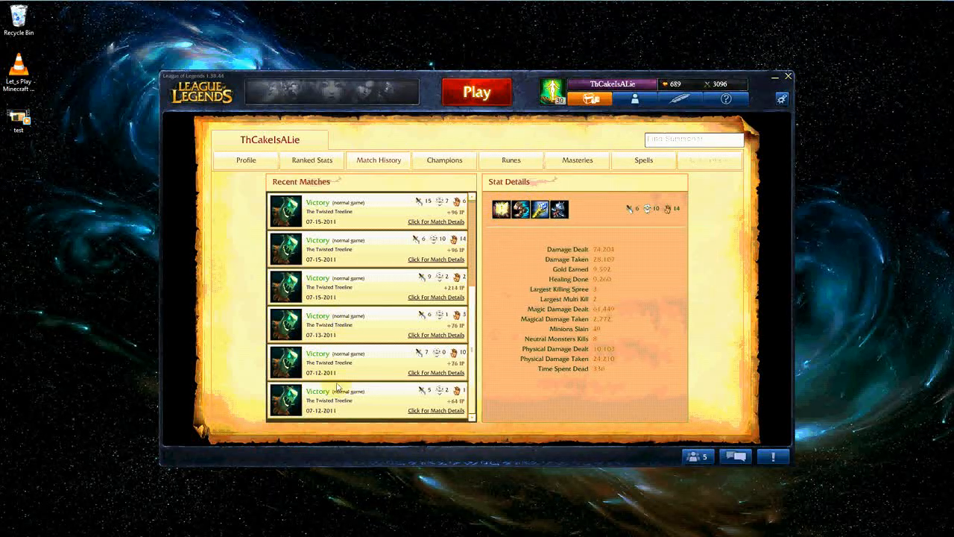
Step: Load Stat Details for another Victory game and continue down to the July 12–15 matches
click(342, 362)
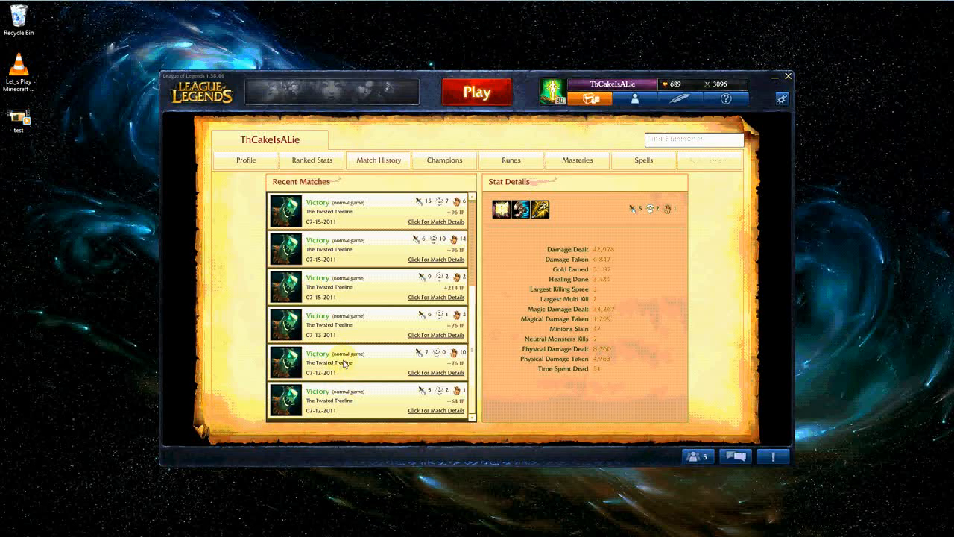
click(346, 240)
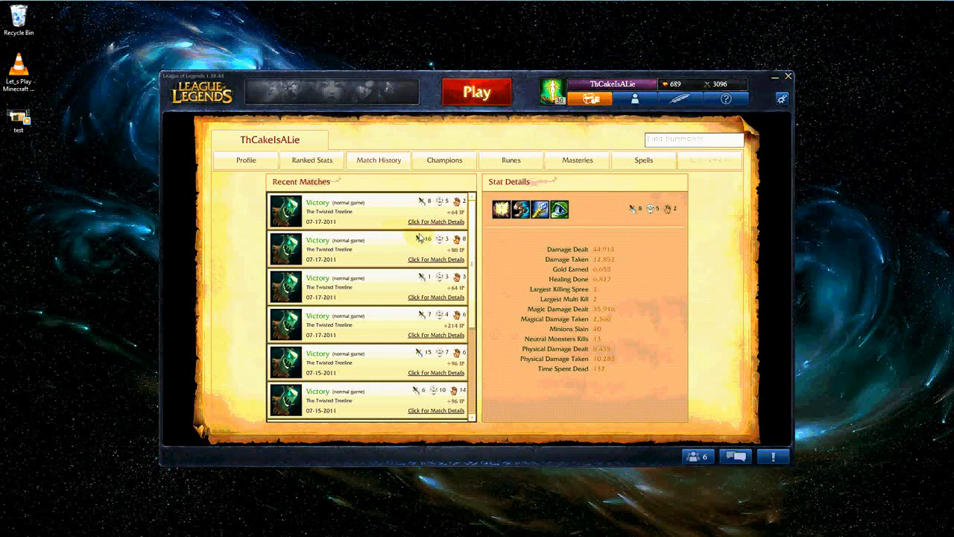
mouse_move(325, 282)
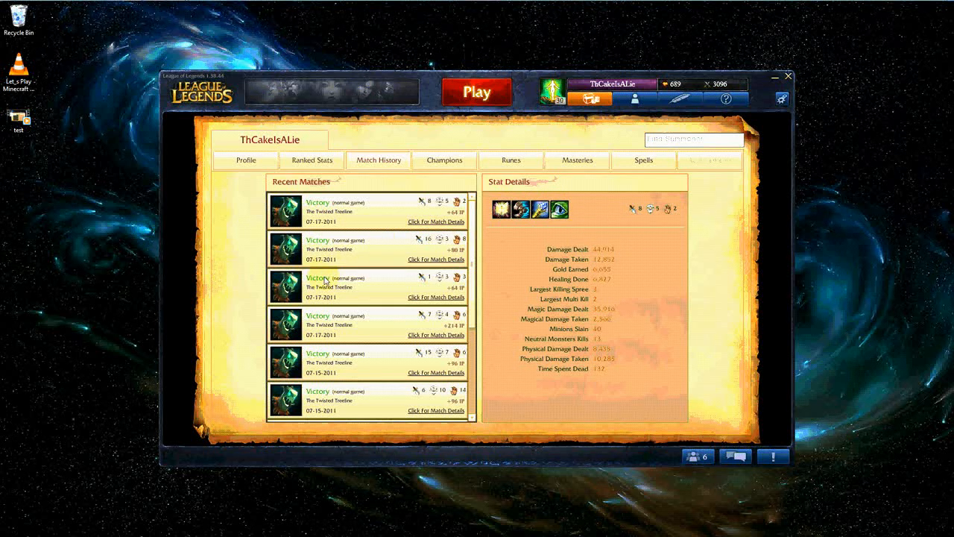
mouse_move(346, 256)
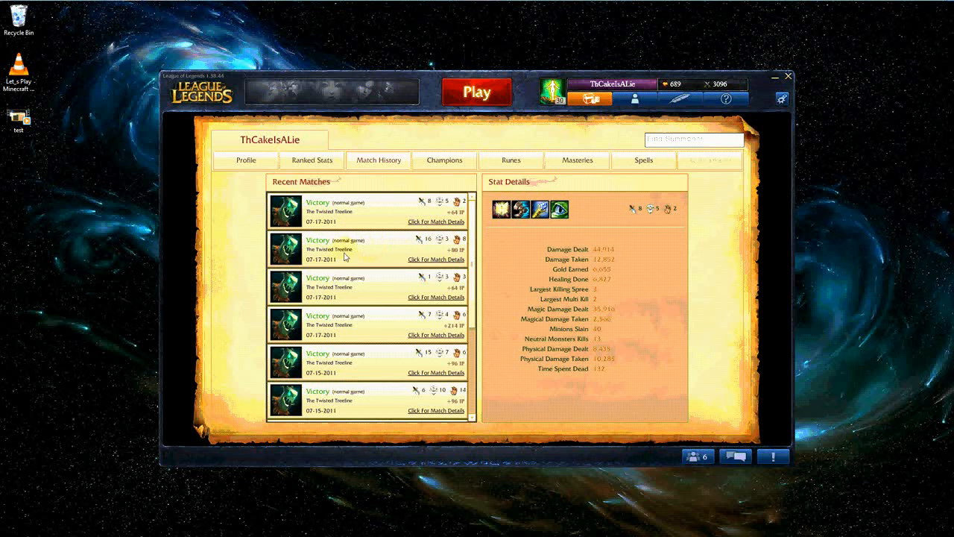
mouse_move(349, 259)
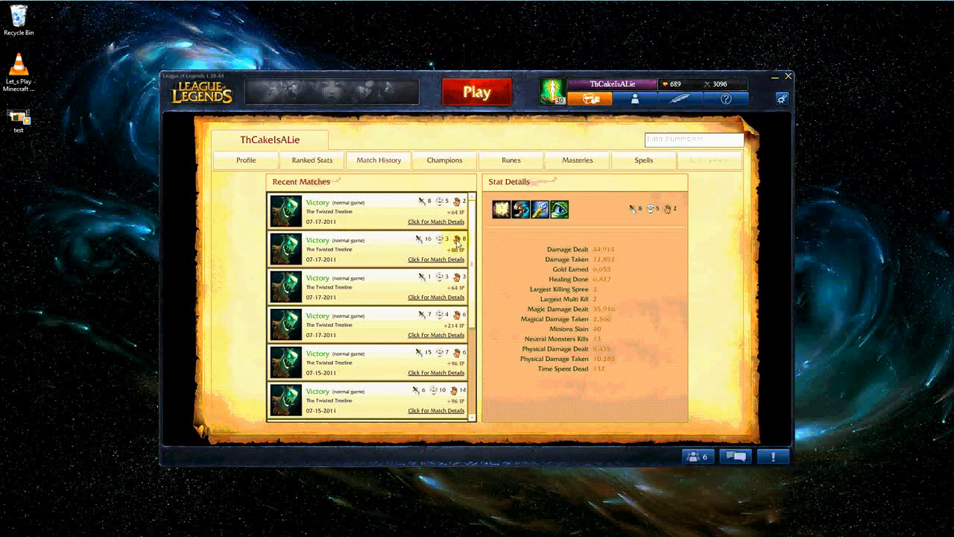
mouse_move(387, 218)
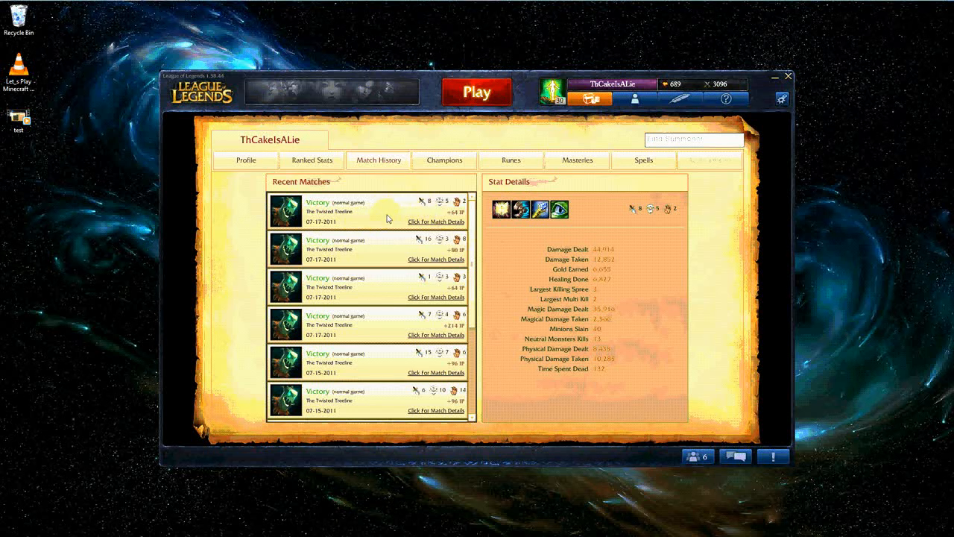
mouse_move(516, 238)
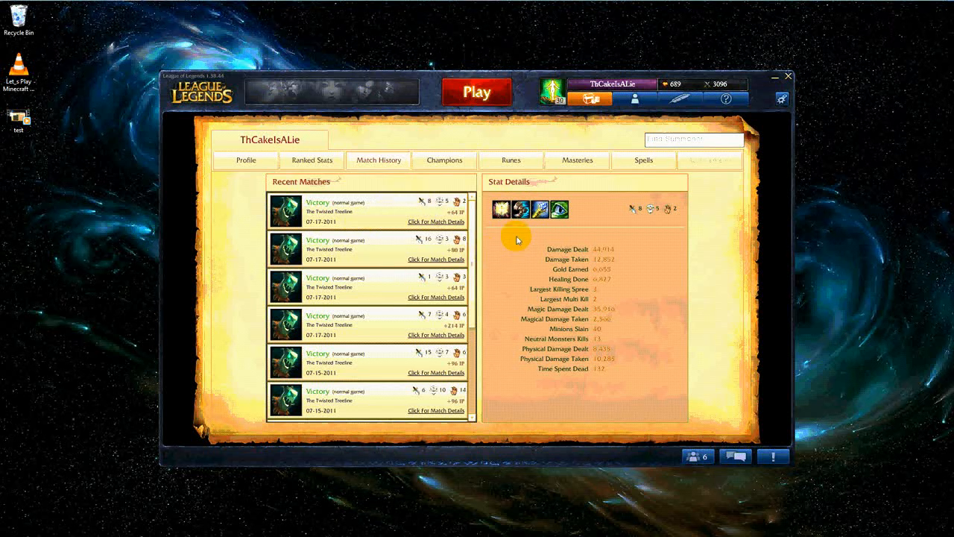
mouse_move(495, 266)
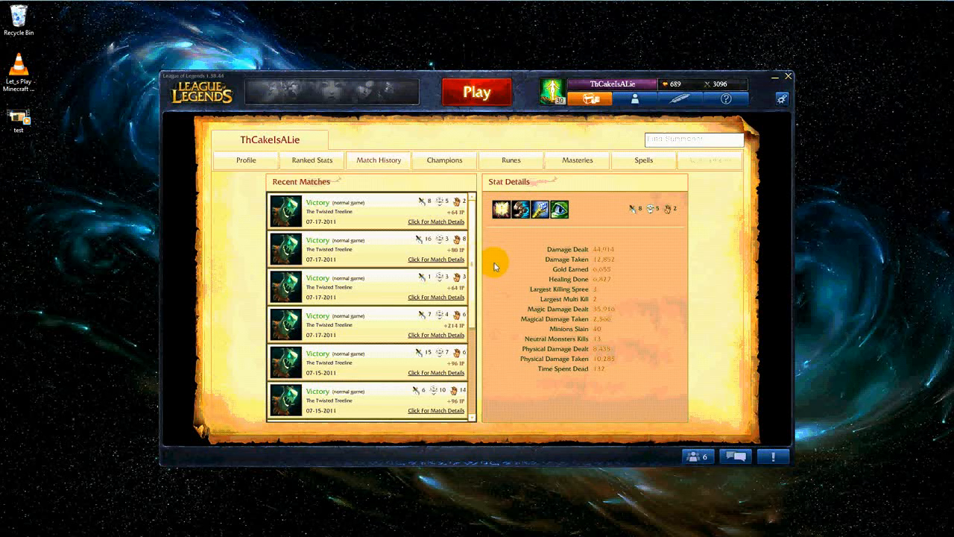
mouse_move(373, 220)
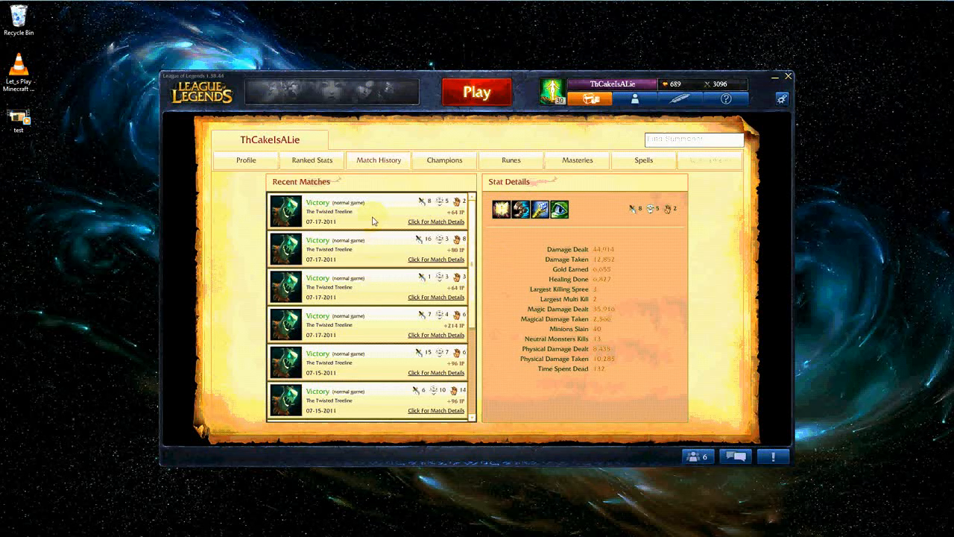
mouse_move(392, 247)
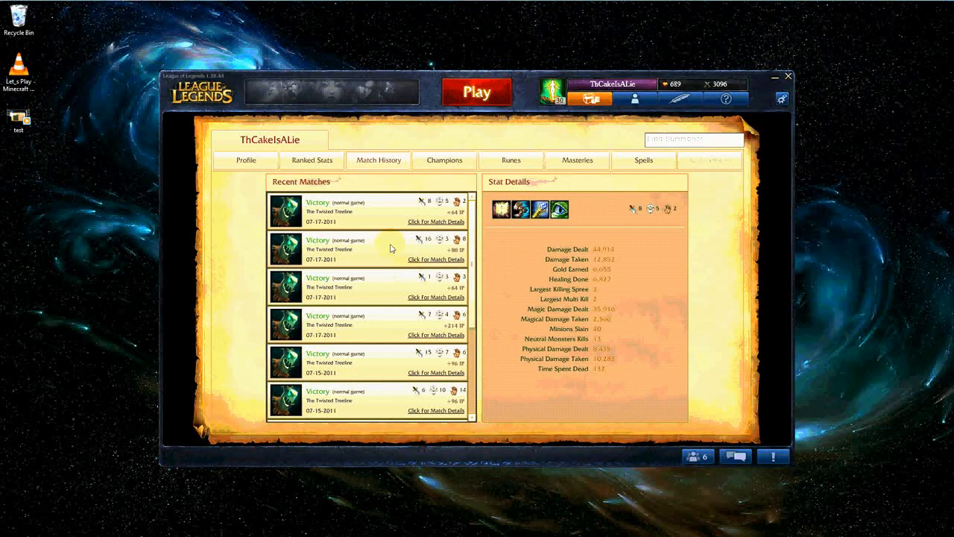
mouse_move(386, 284)
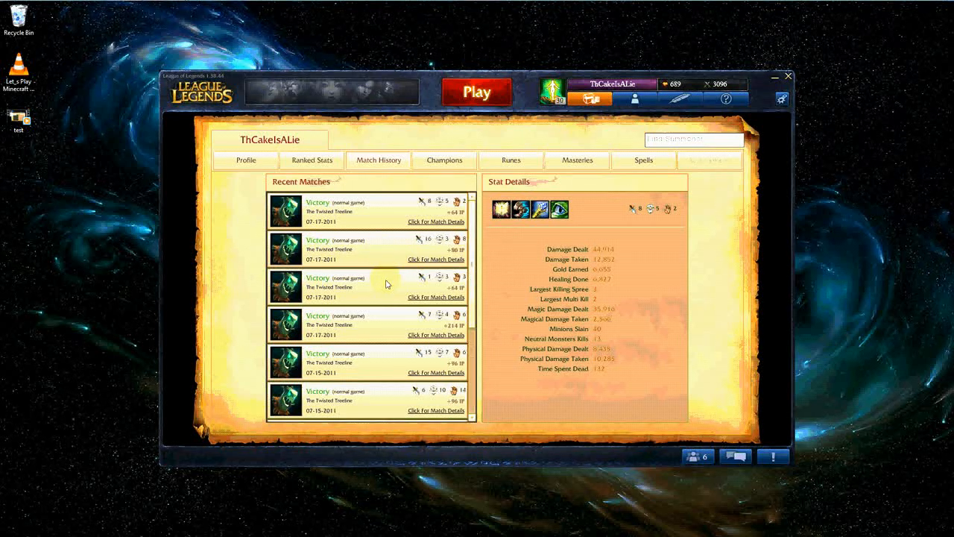
scroll(down, 3)
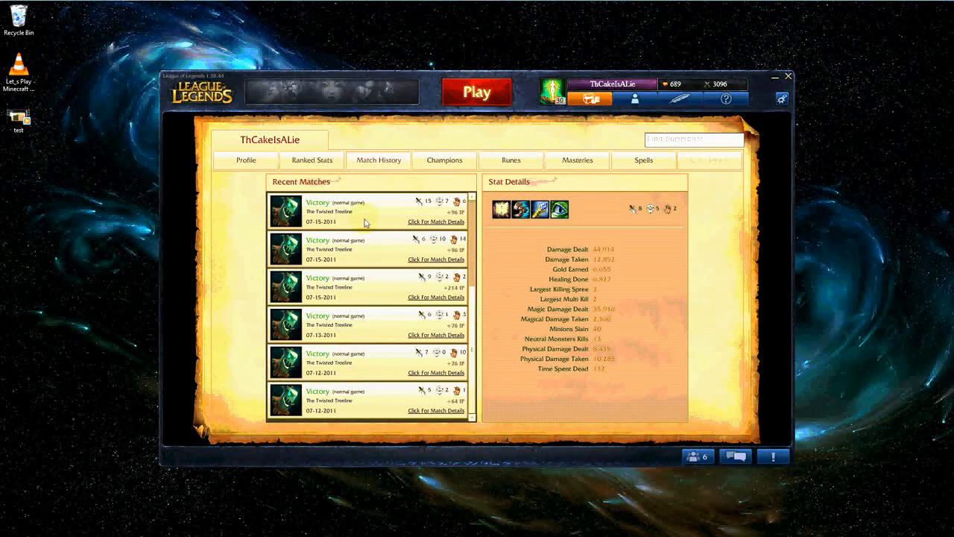